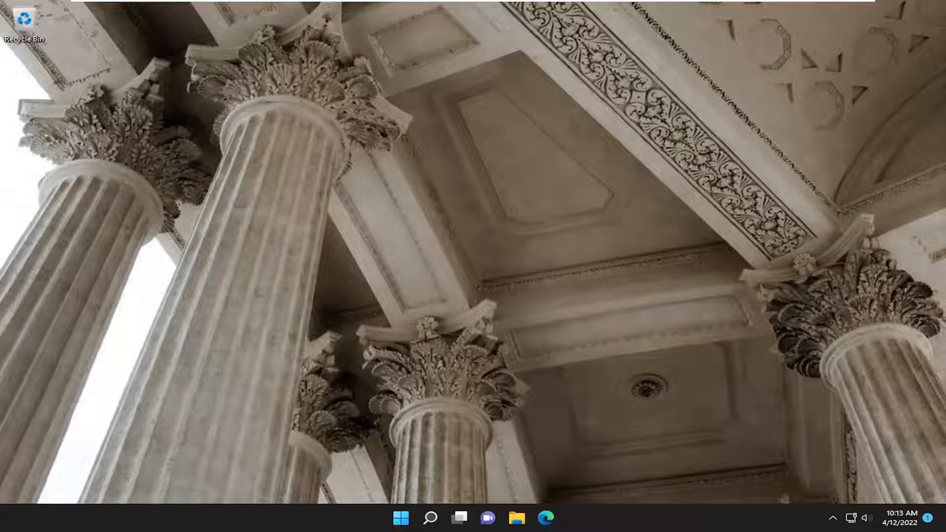
mouse_move(486, 455)
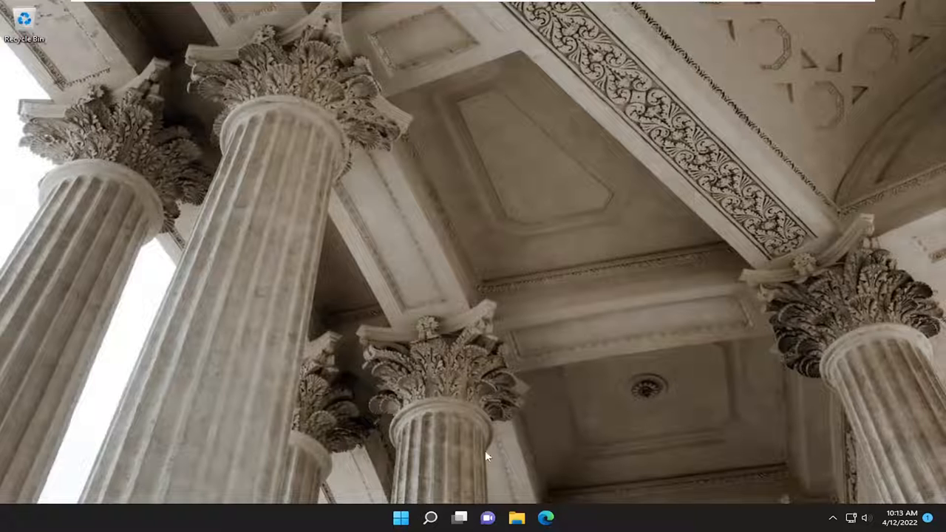
- Launch File Explorer from the taskbar onto the Quick access view
click(516, 517)
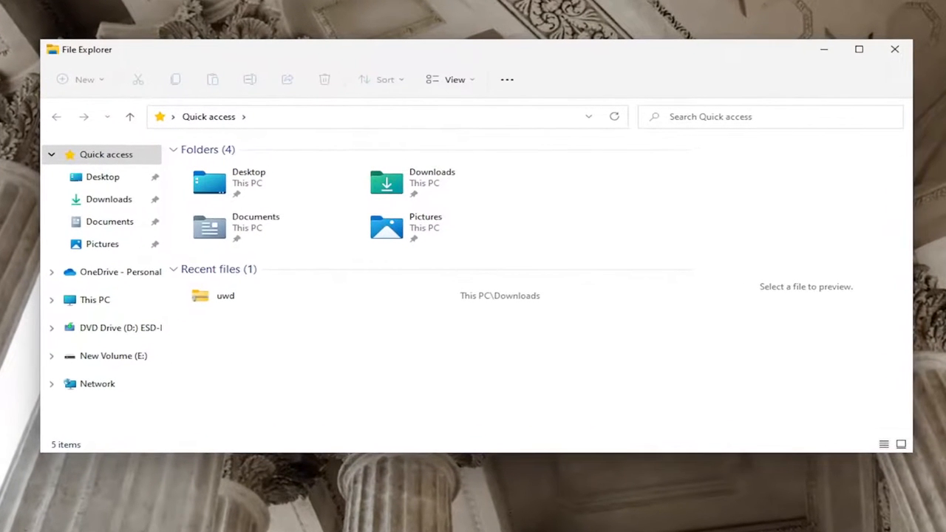
mouse_move(294, 52)
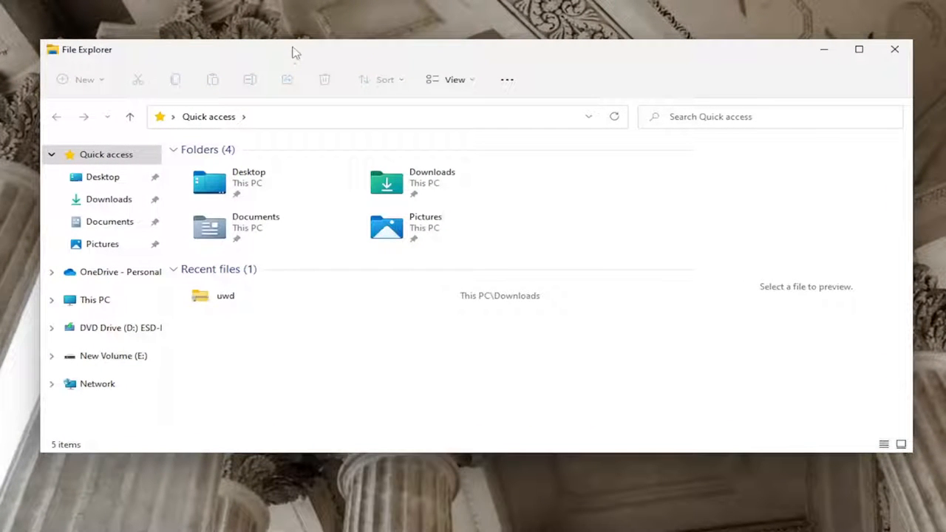
mouse_move(95, 299)
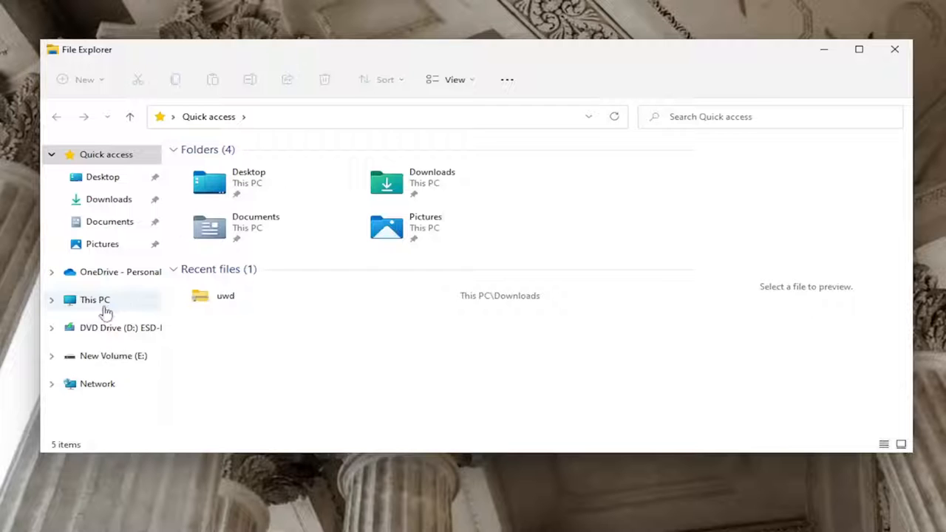
- Navigate via This PC into Local Disk (C:) to list its top-level folders
click(95, 299)
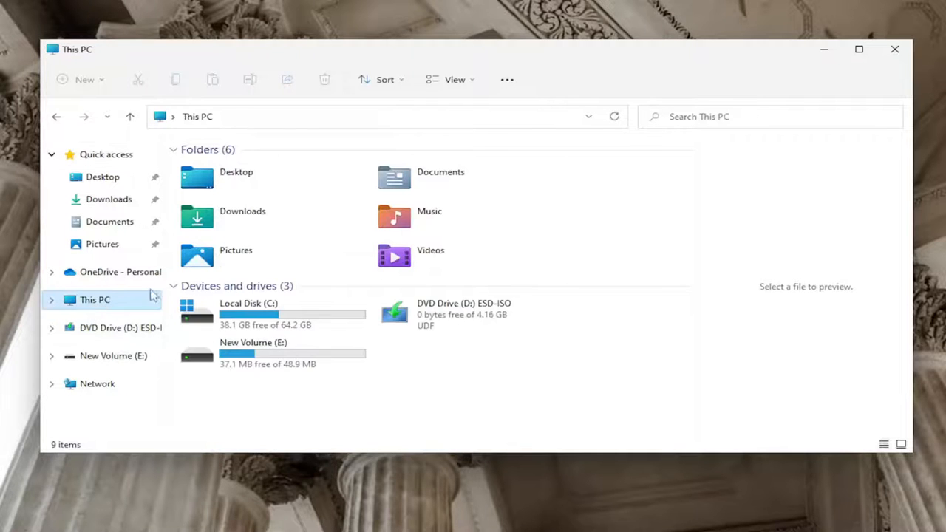
mouse_move(249, 313)
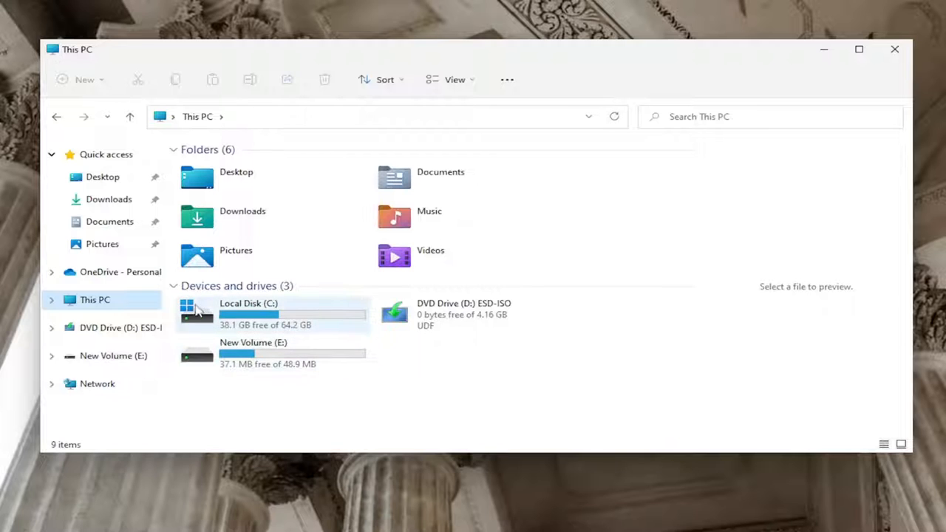
mouse_move(298, 319)
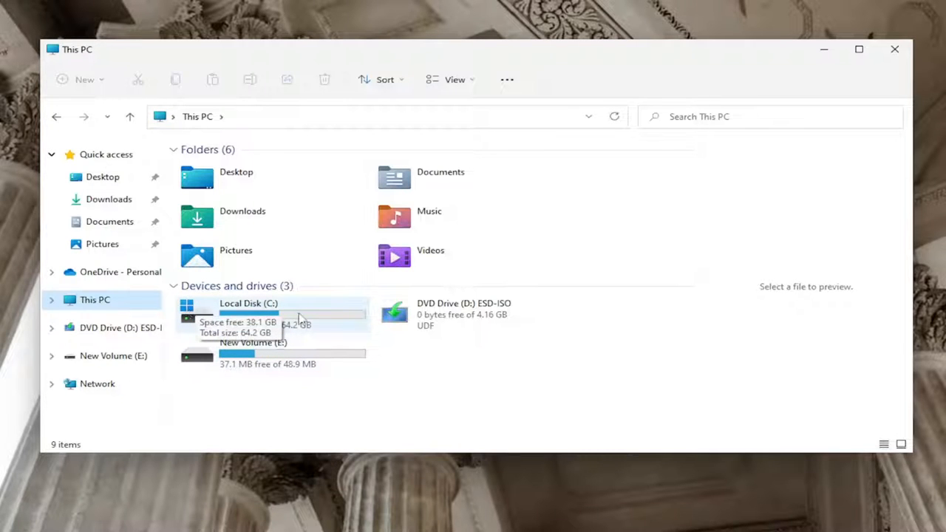
double_click(248, 303)
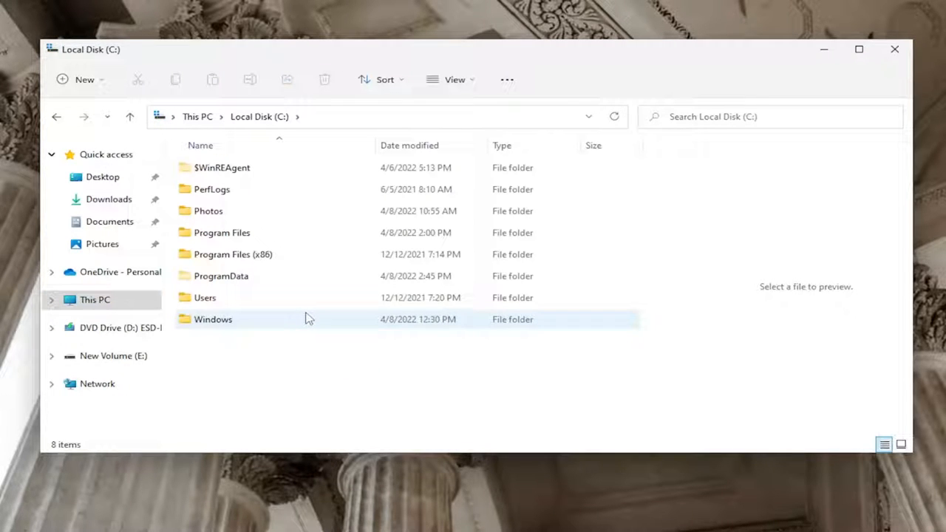
- Go into the Windows folder, reach its Web folder and select the Wallpaper subfolder
click(213, 319)
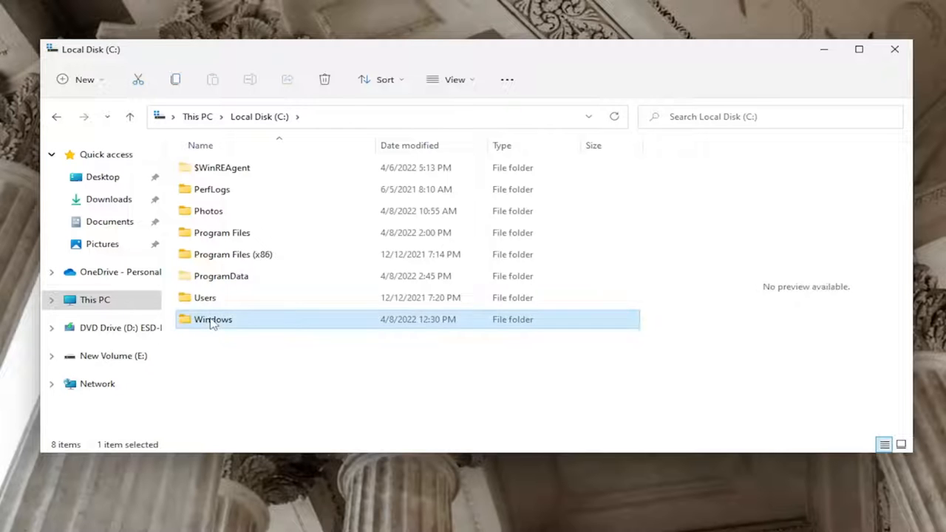
double_click(213, 320)
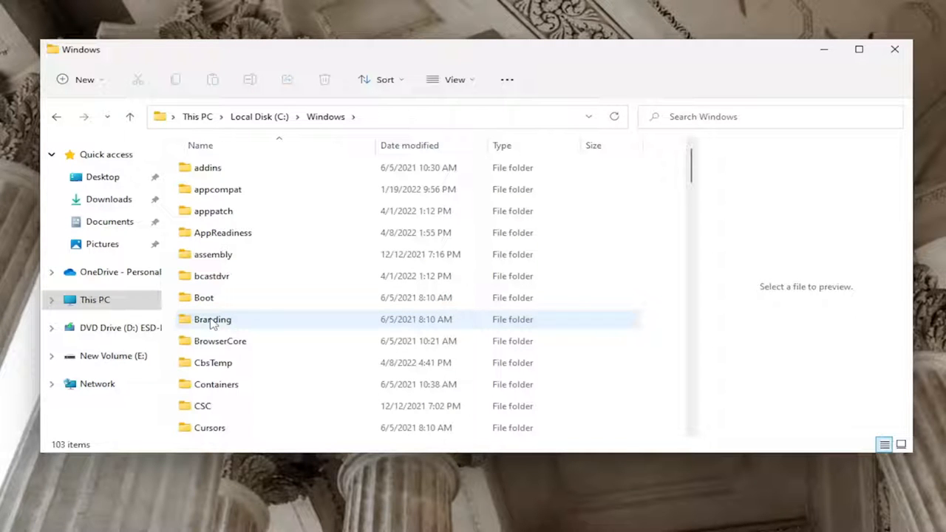
scroll(down, 3)
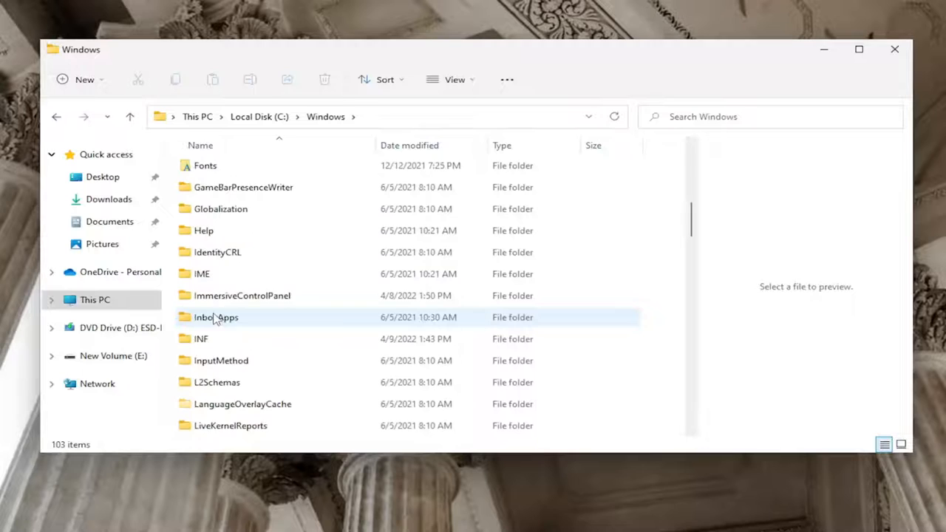
scroll(down, 3)
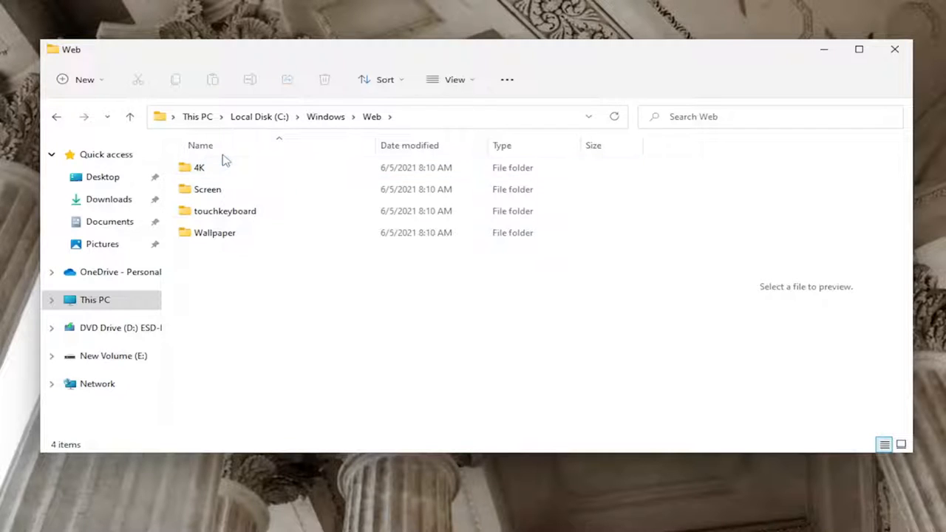
mouse_move(210, 175)
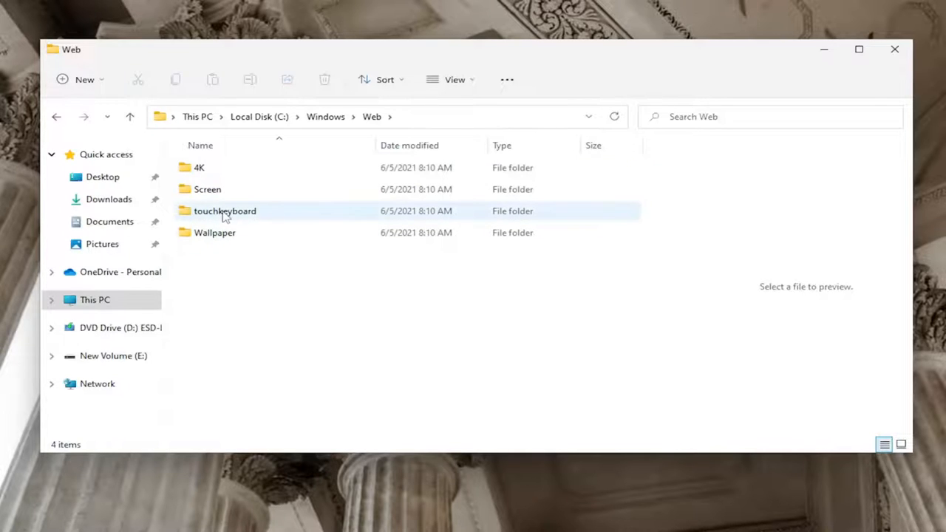
mouse_move(225, 214)
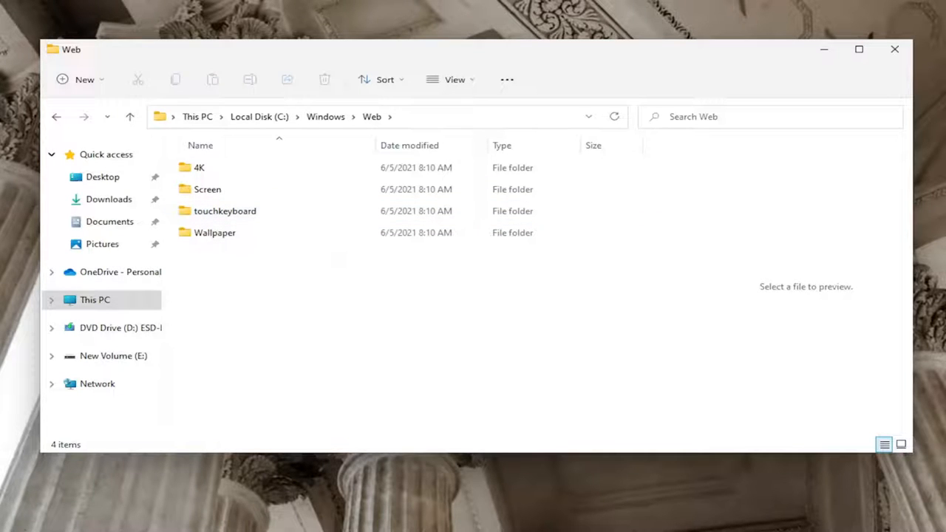
click(216, 232)
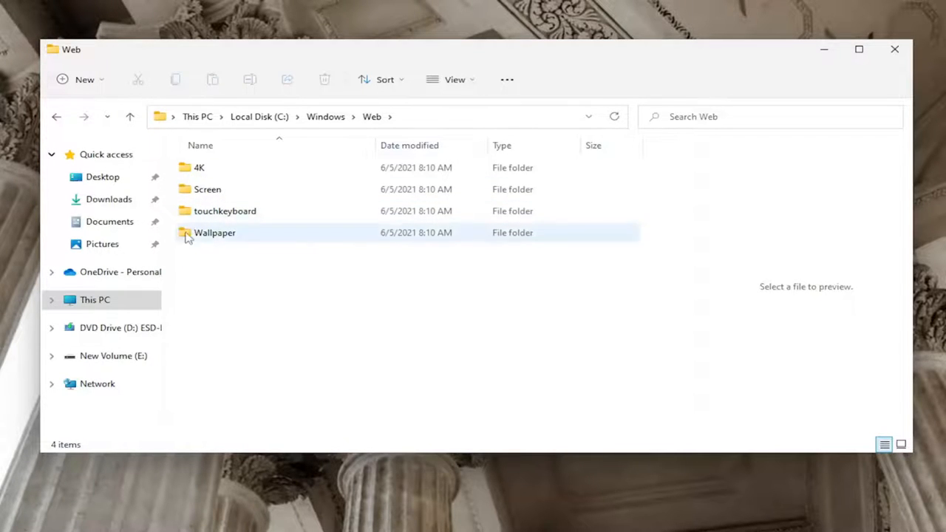
double_click(214, 233)
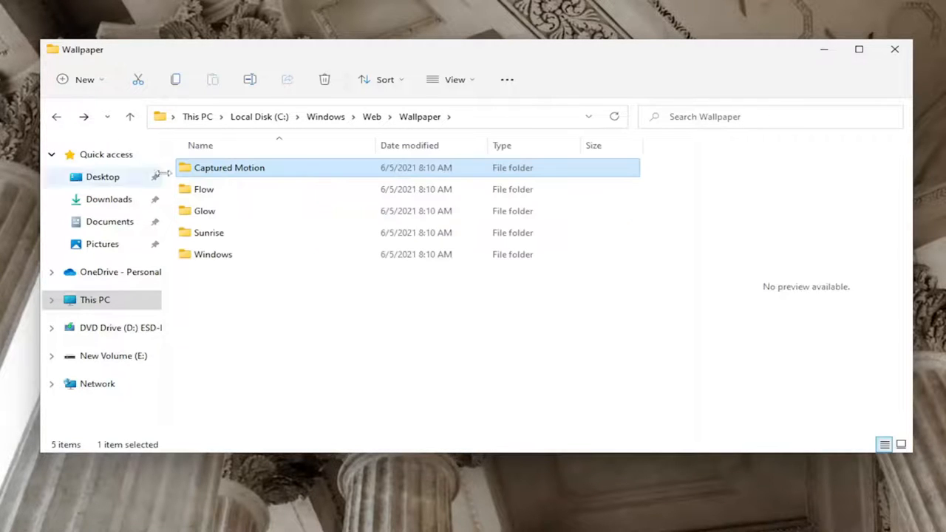
double_click(204, 189)
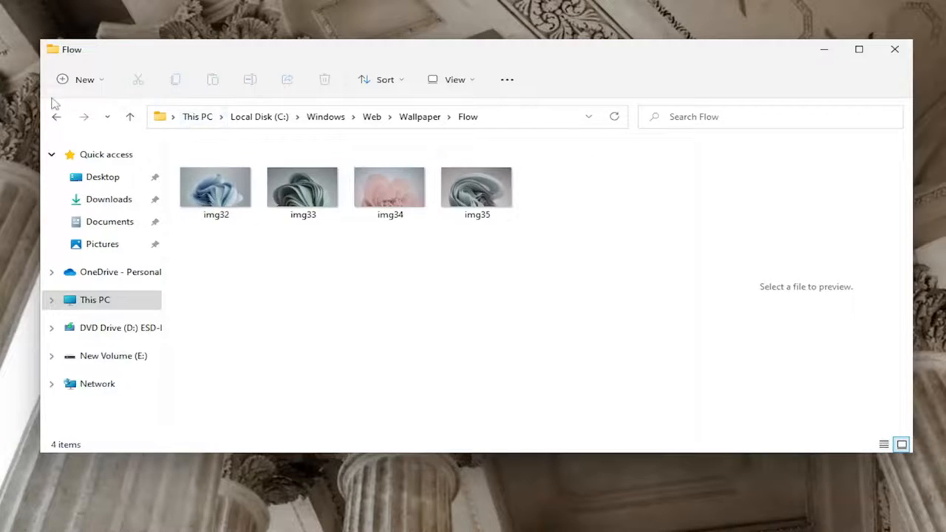
click(56, 117)
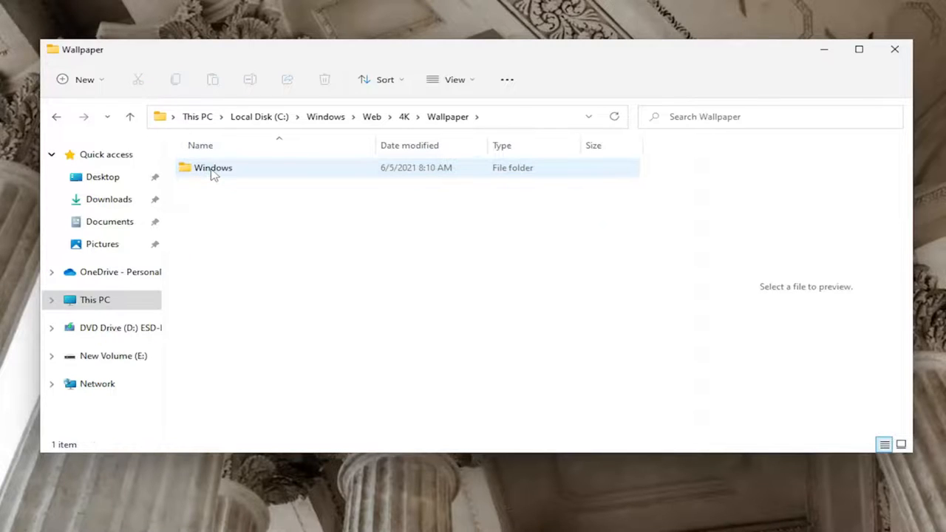
double_click(213, 167)
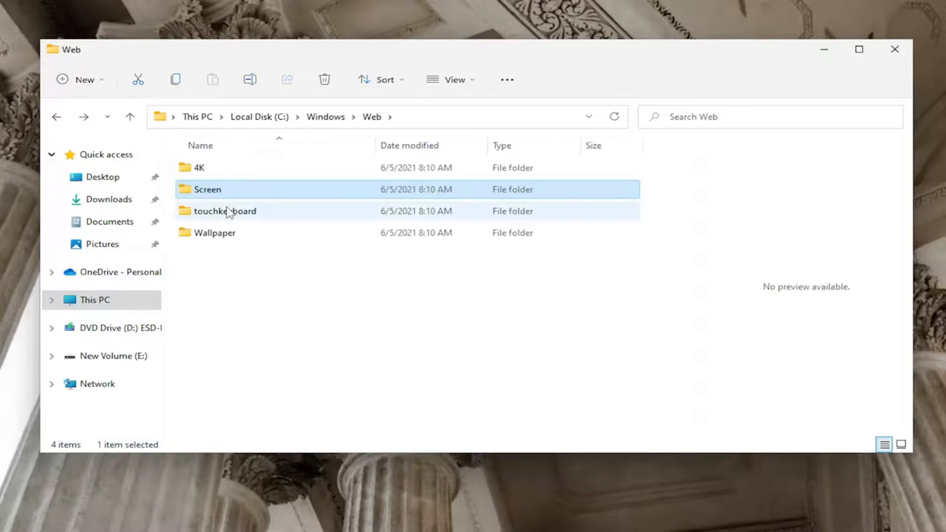
double_click(225, 210)
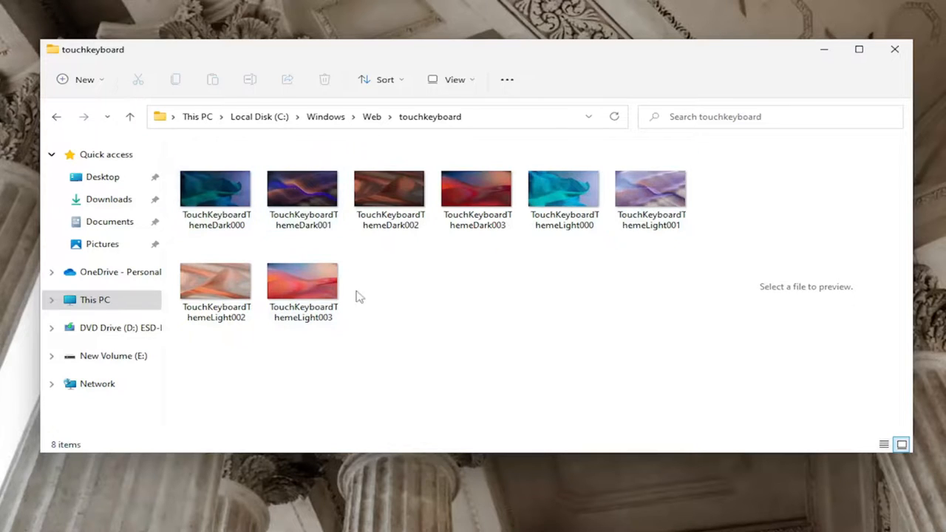
click(56, 117)
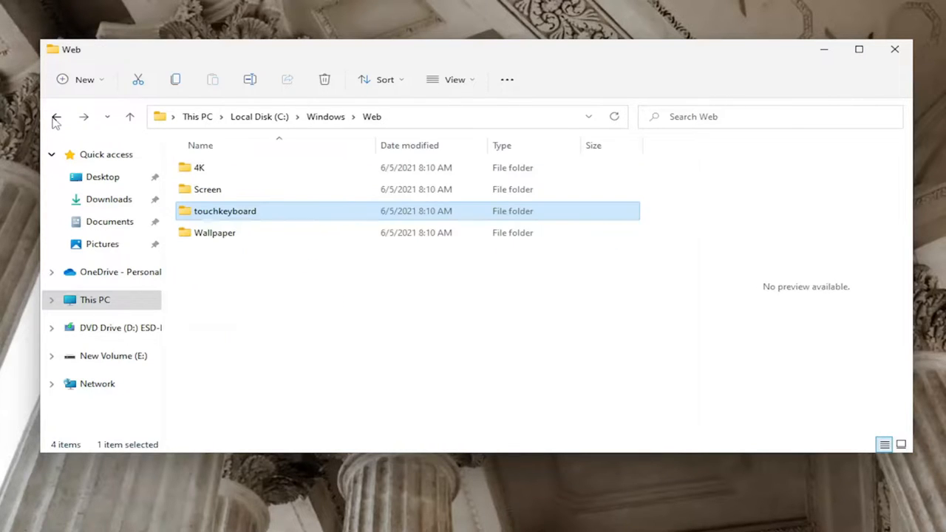
click(207, 189)
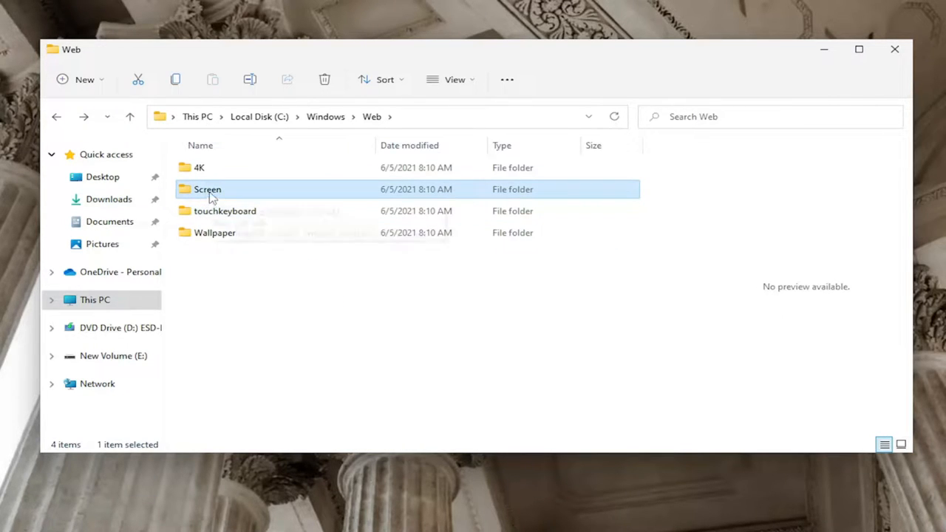
double_click(207, 189)
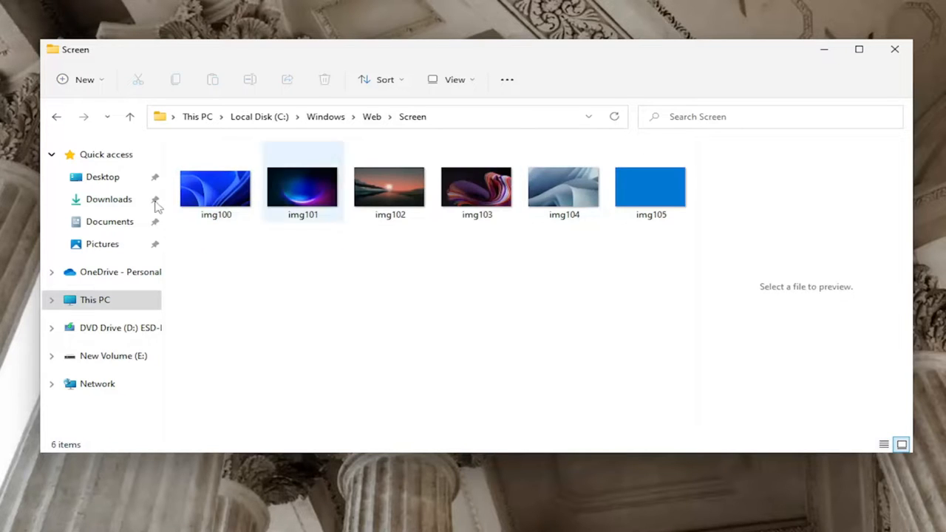
click(130, 117)
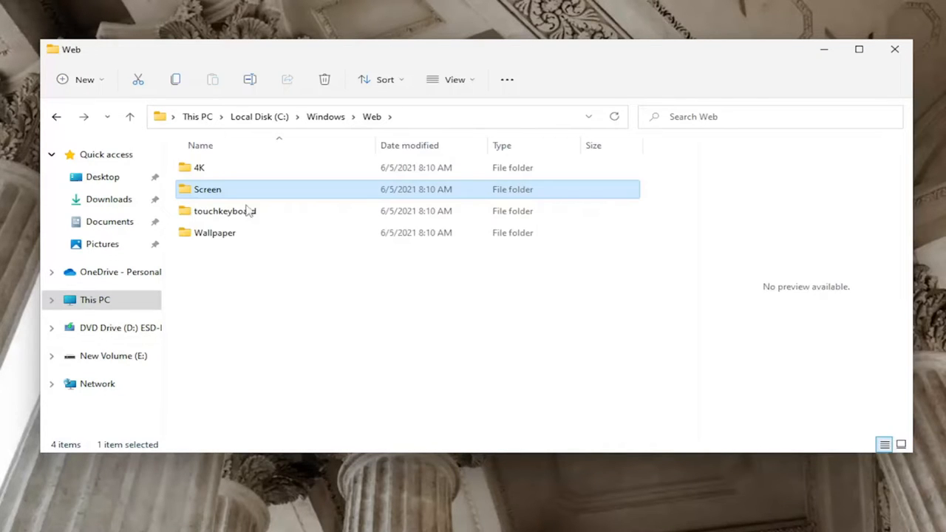